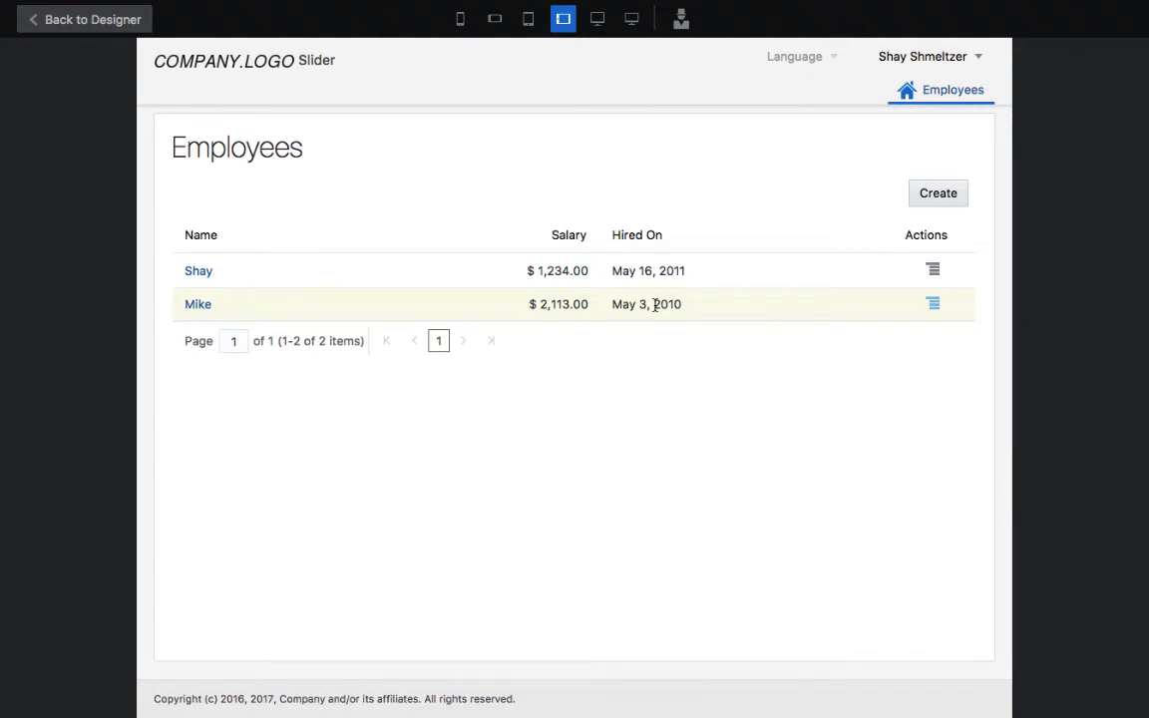
mouse_move(392, 314)
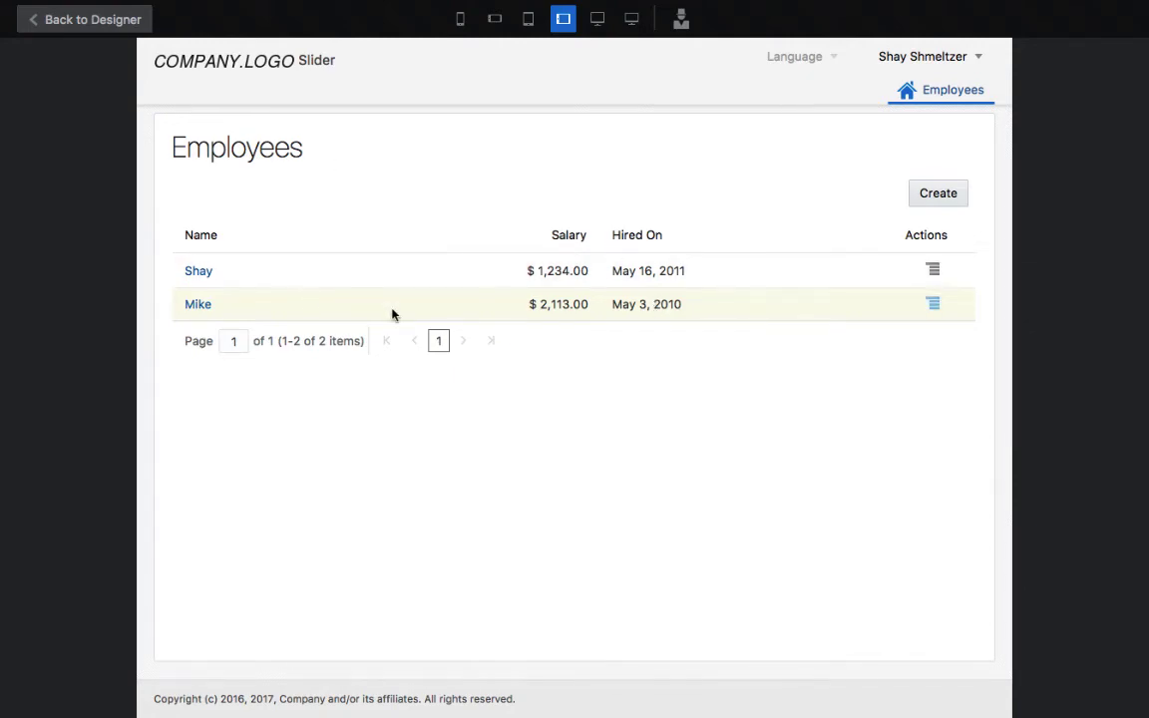
Open Shay's employee detail page in the live preview
click(198, 270)
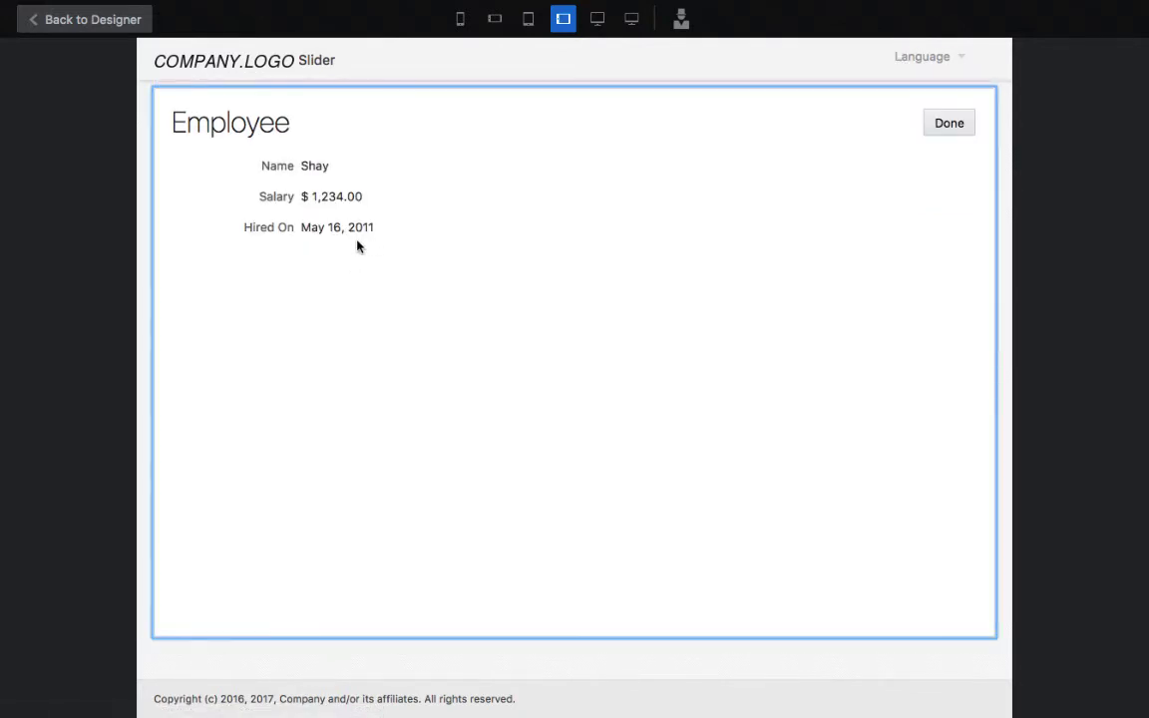
mouse_move(224, 260)
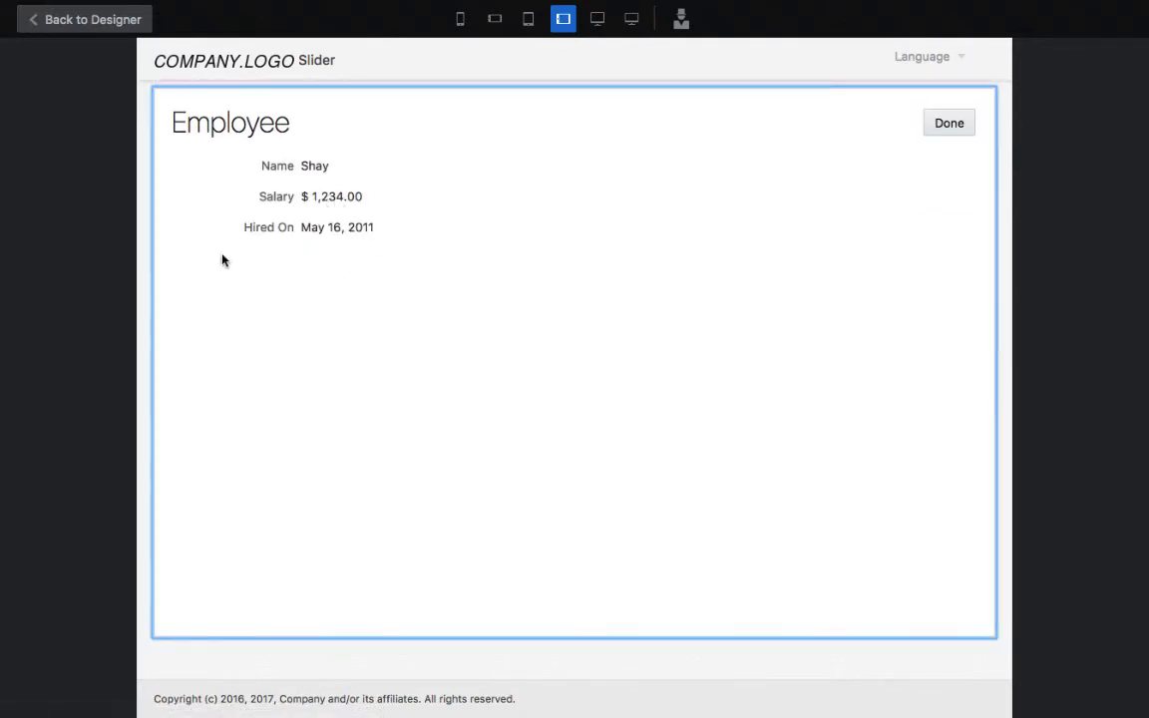
mouse_move(108, 128)
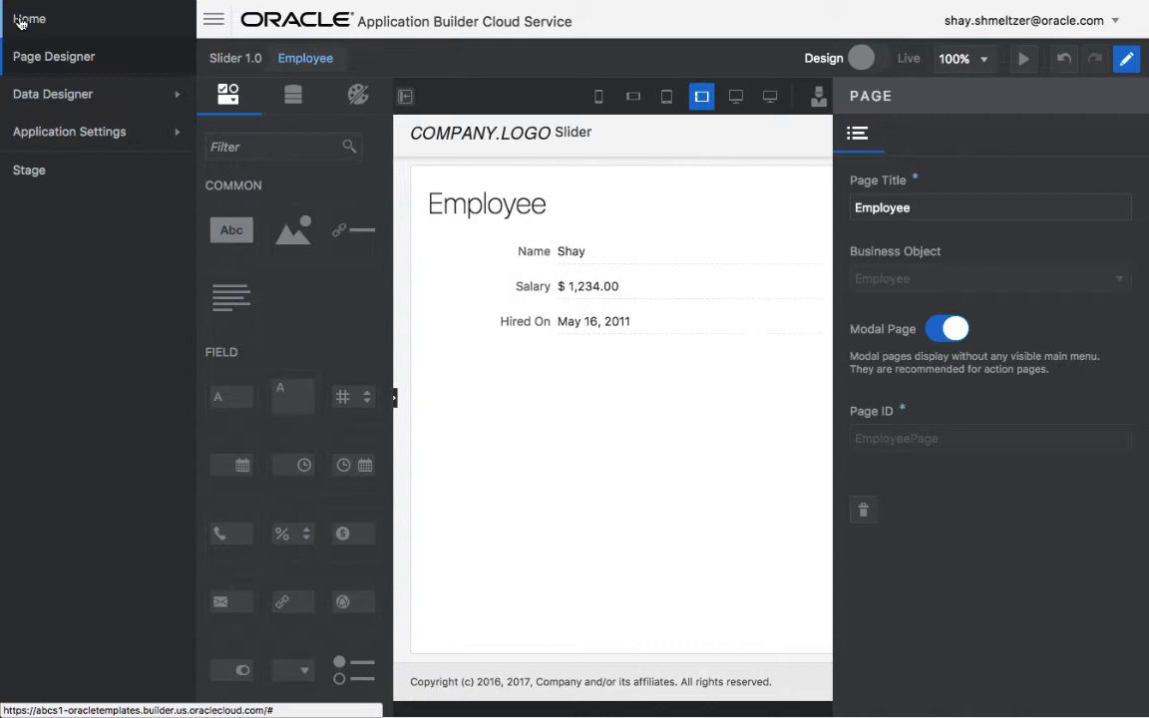
Go to Application Settings > Extensions and start a New UI Component import from ZIP
click(69, 131)
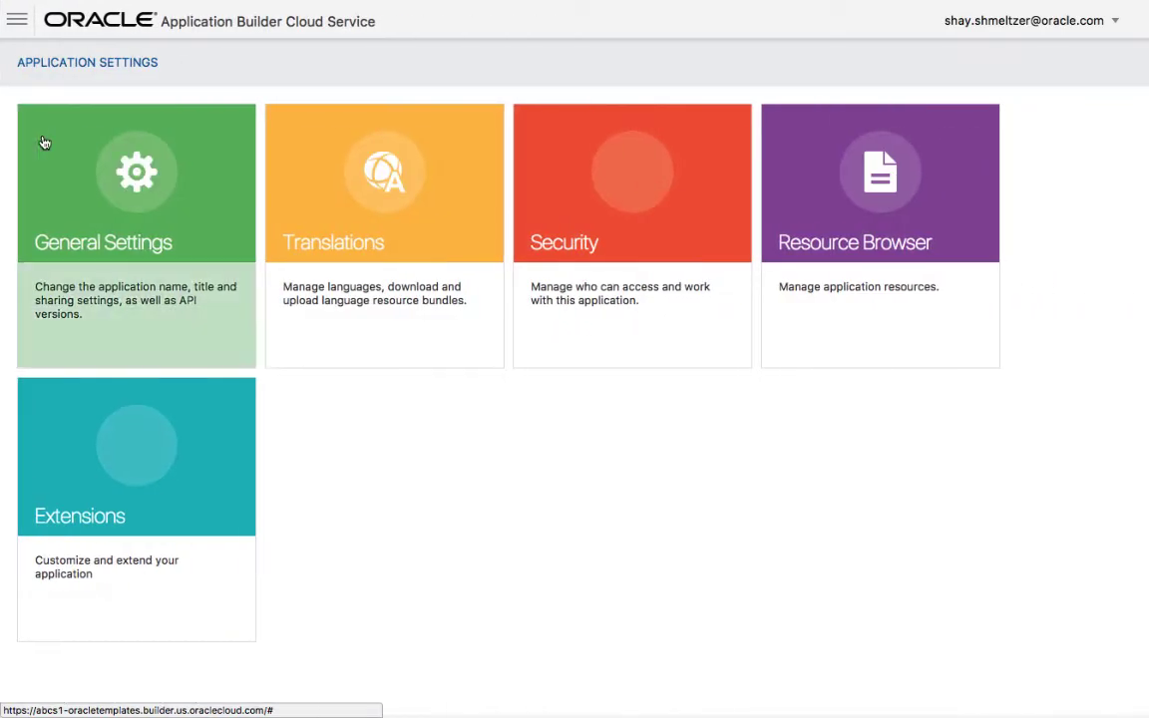
click(136, 456)
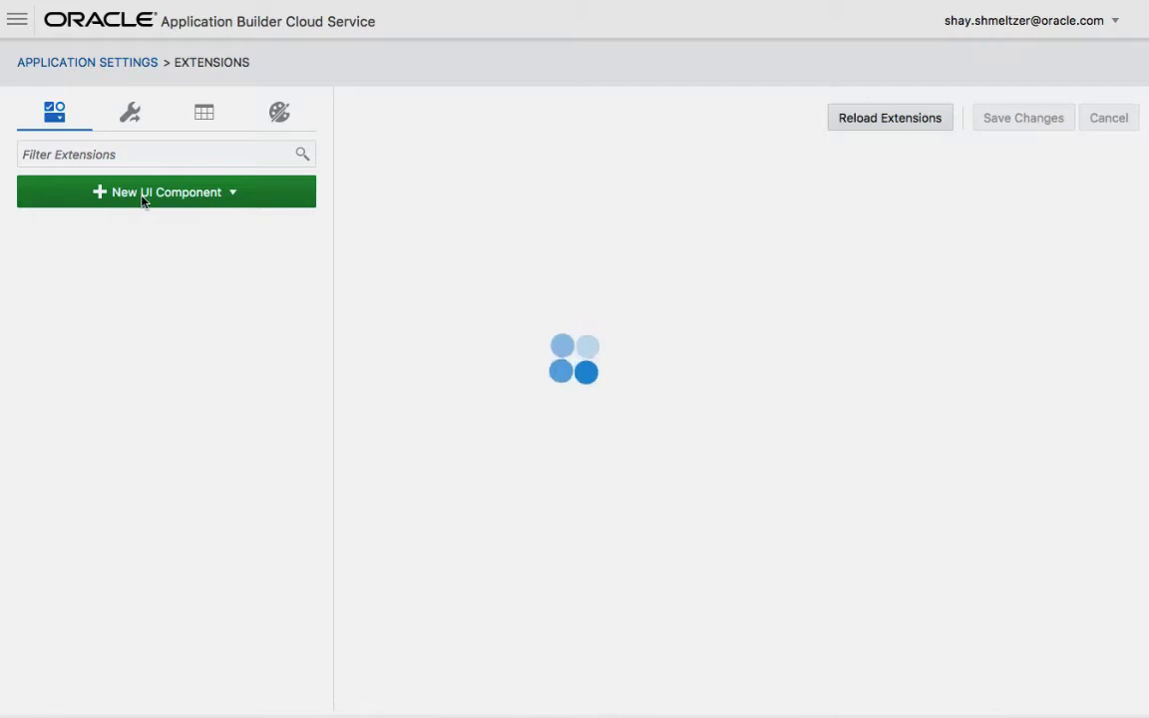
click(167, 192)
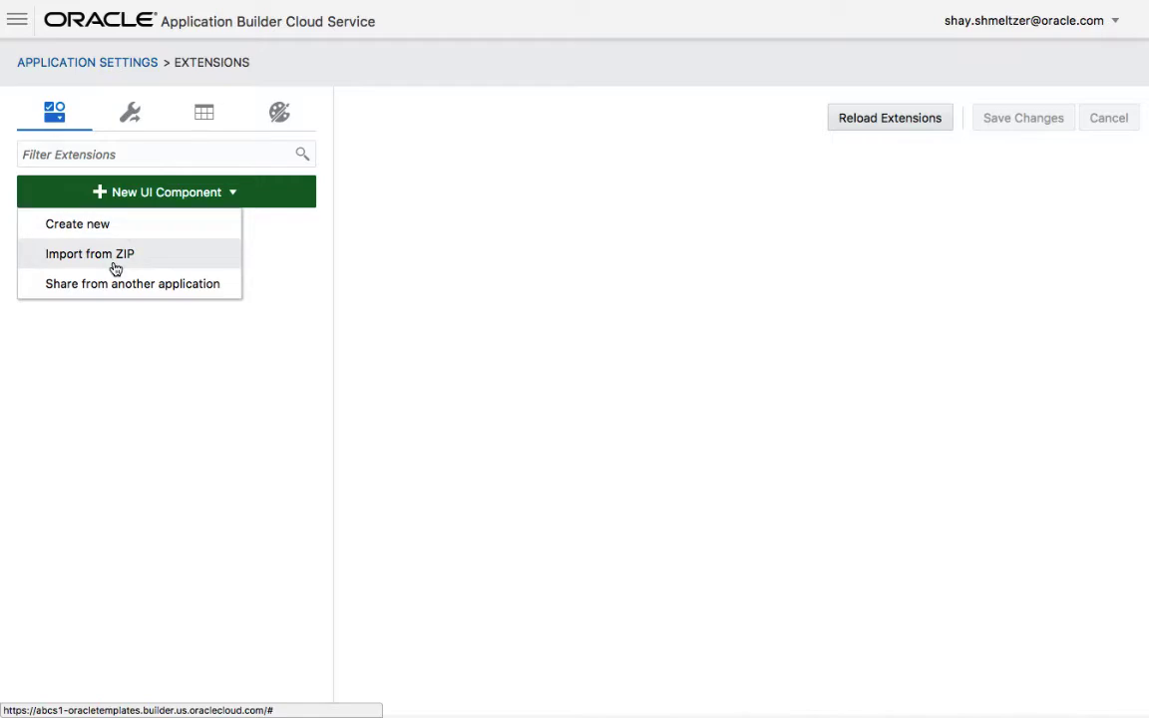
click(90, 253)
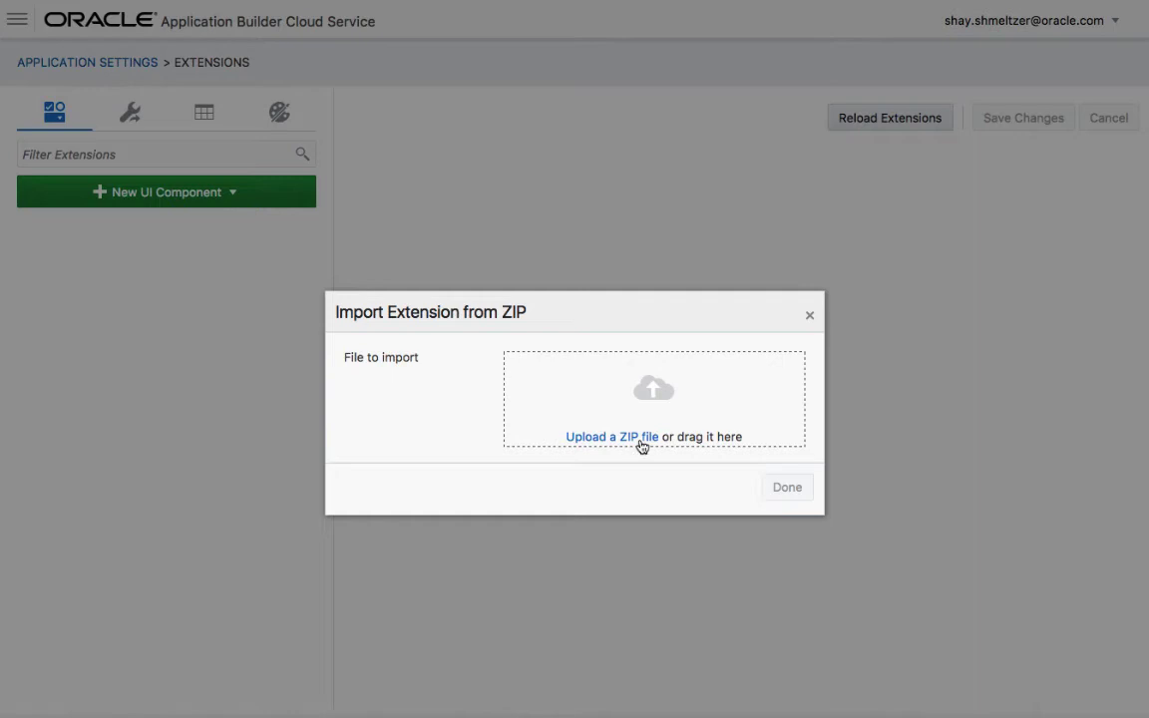
Upload slider-cca.zip and complete the Slider extension import
click(612, 437)
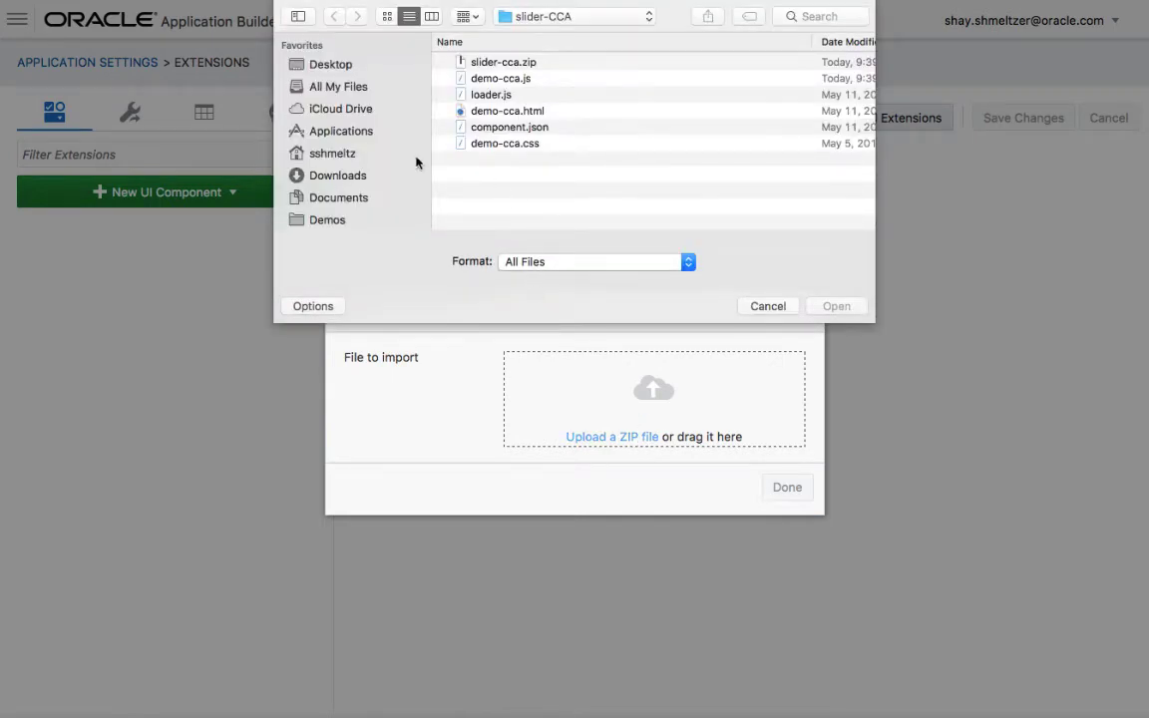
click(503, 62)
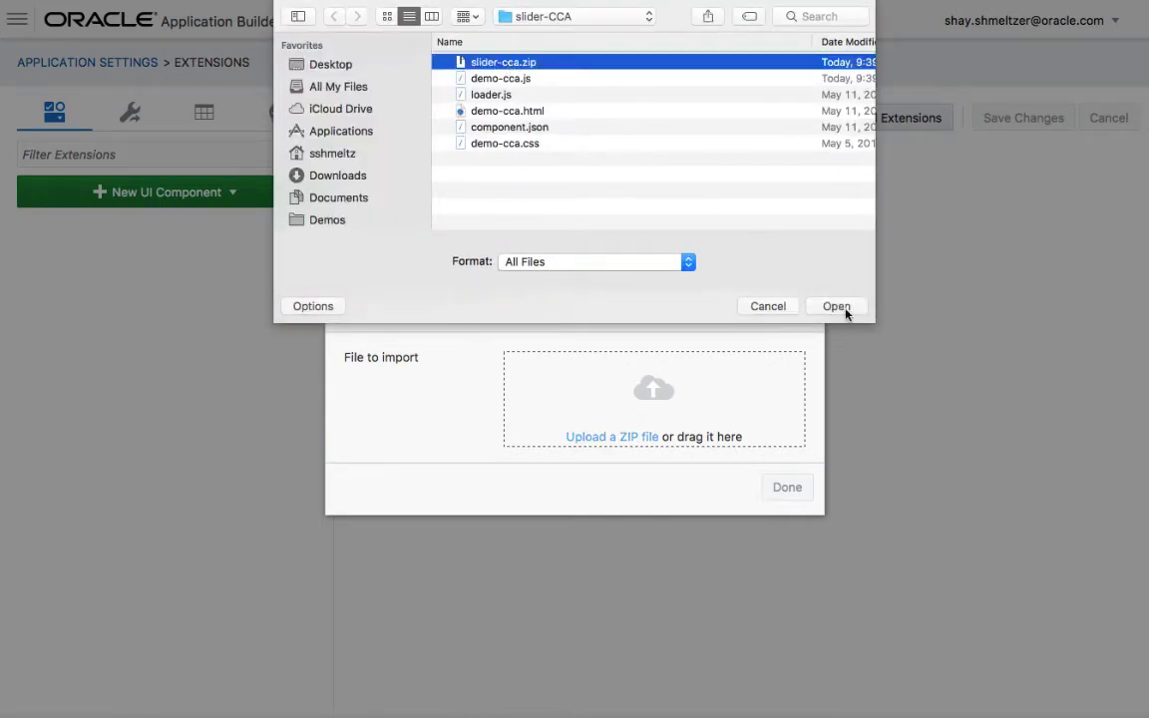
click(836, 306)
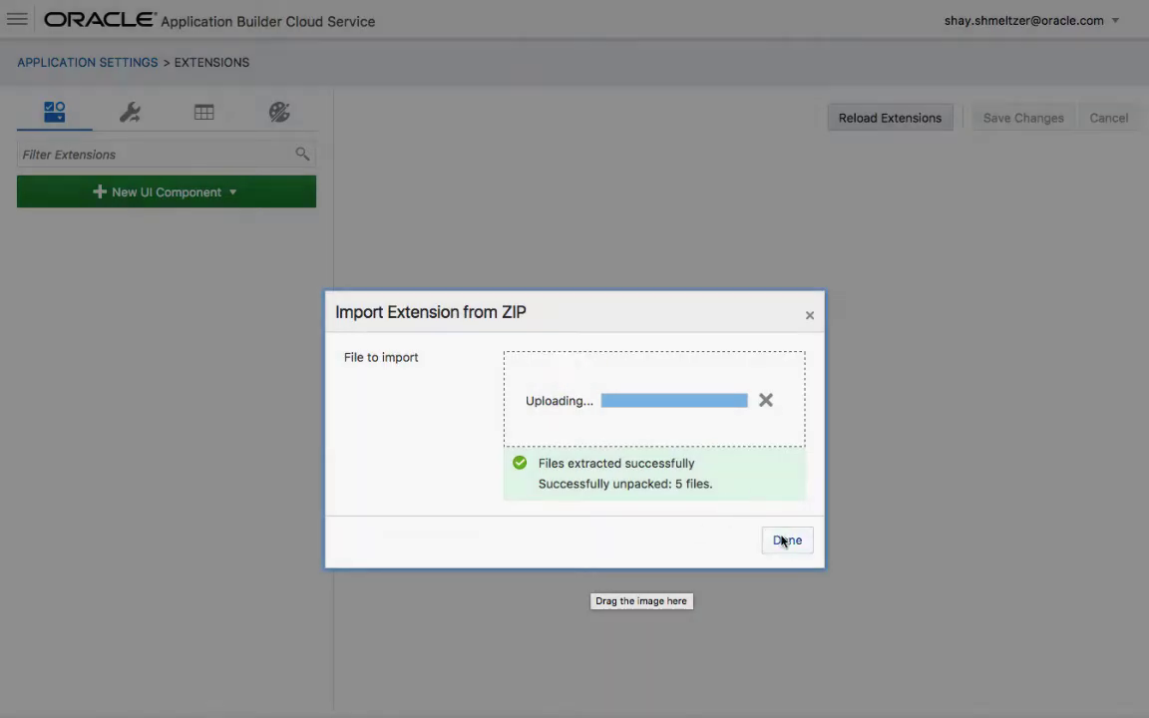
click(787, 540)
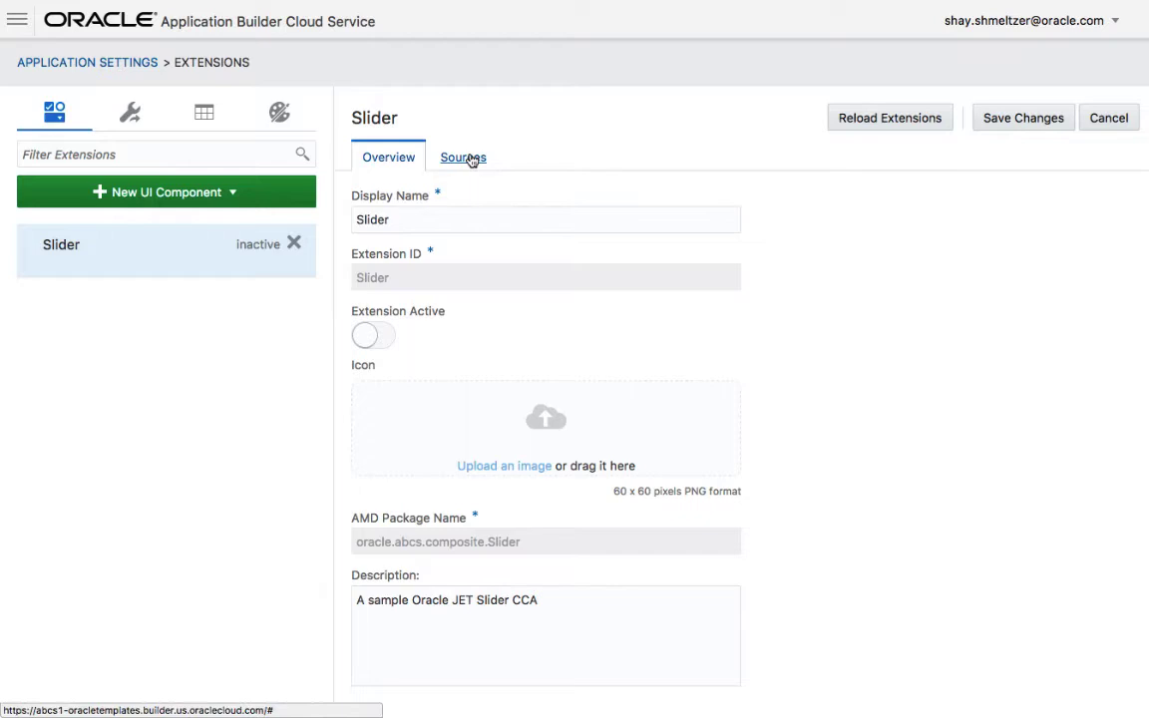
Browse the Slider sources, reading demo-cca.html and component.json
click(463, 158)
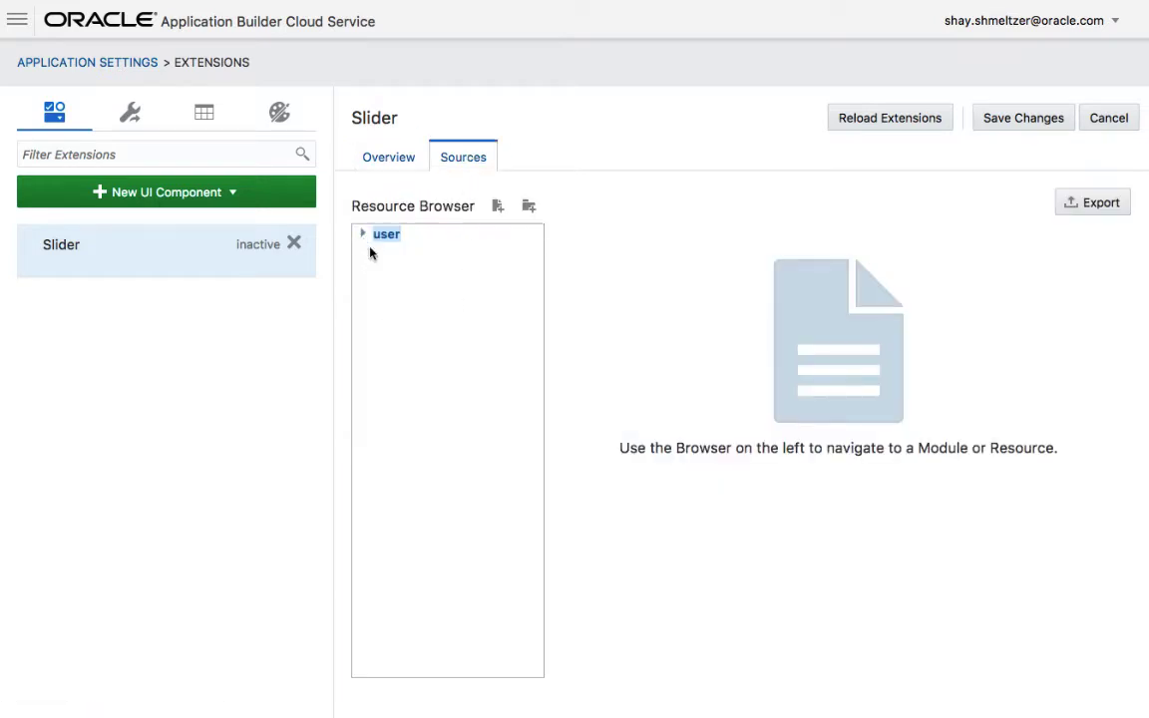
click(363, 233)
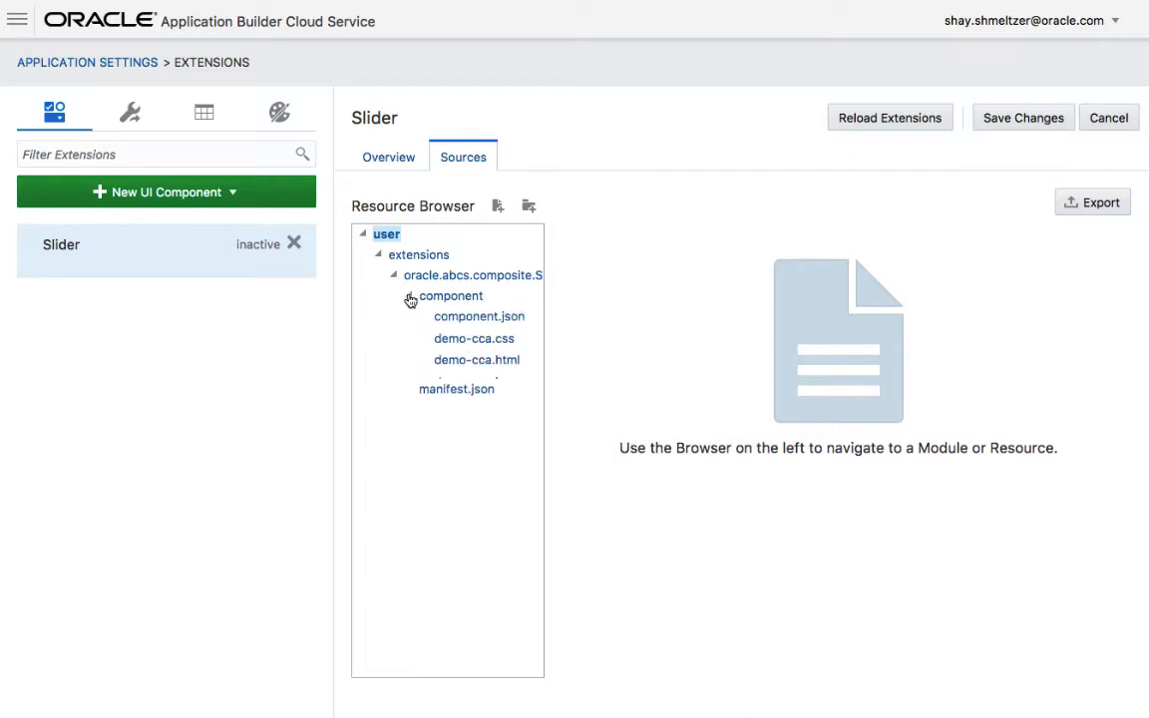
click(408, 296)
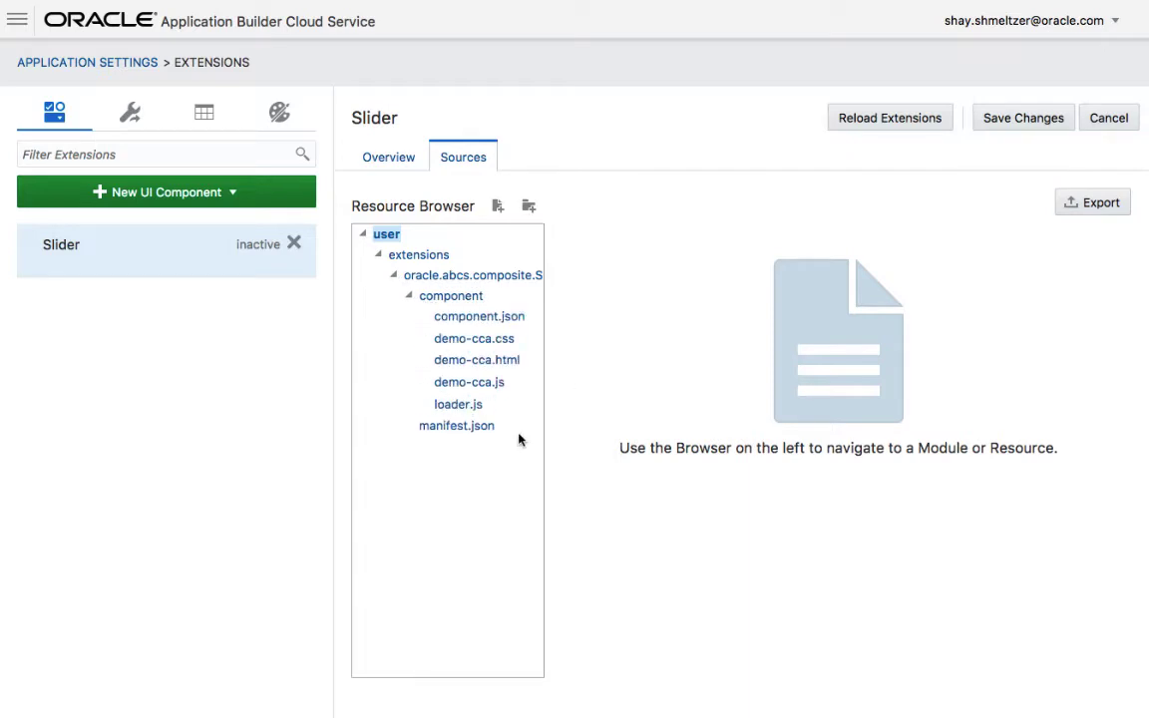
click(477, 357)
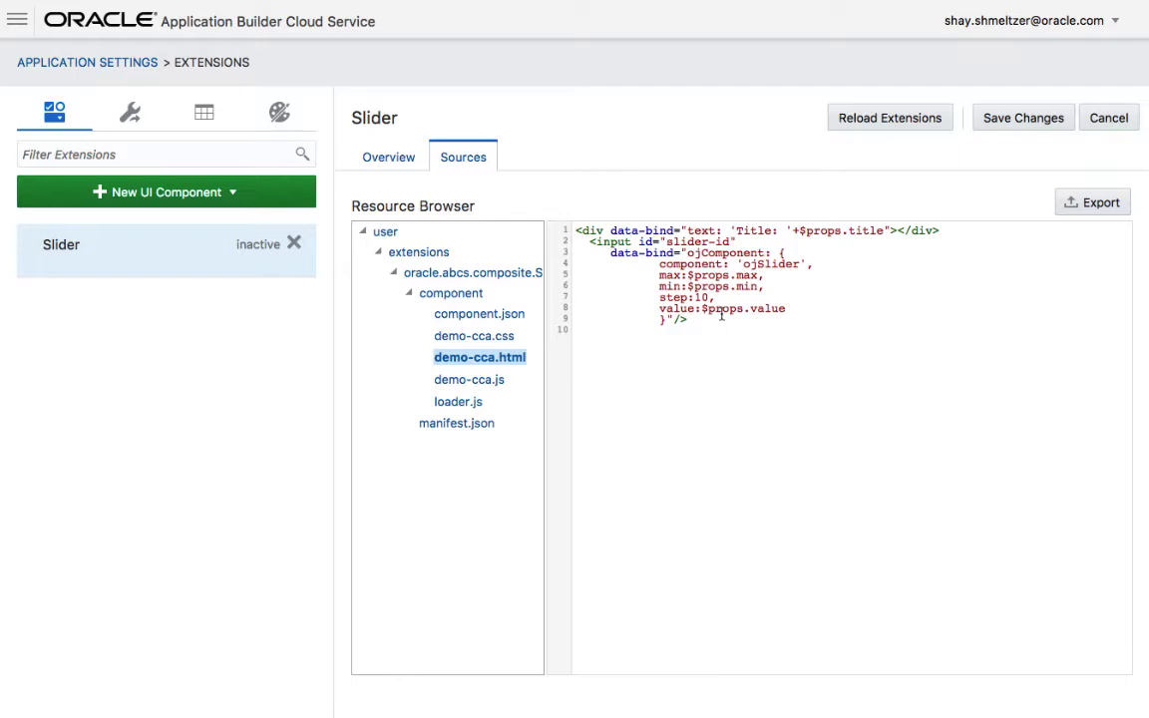
click(479, 314)
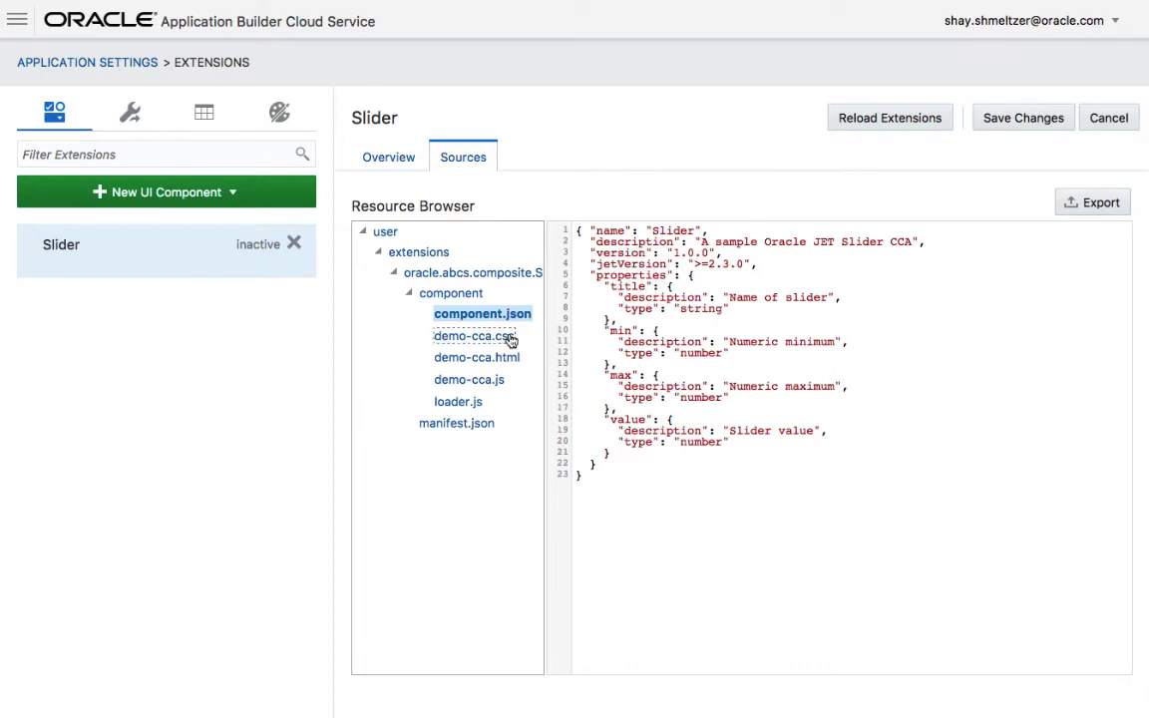
Review the demo-cca.css, demo-cca.js and loader.js source files
click(469, 336)
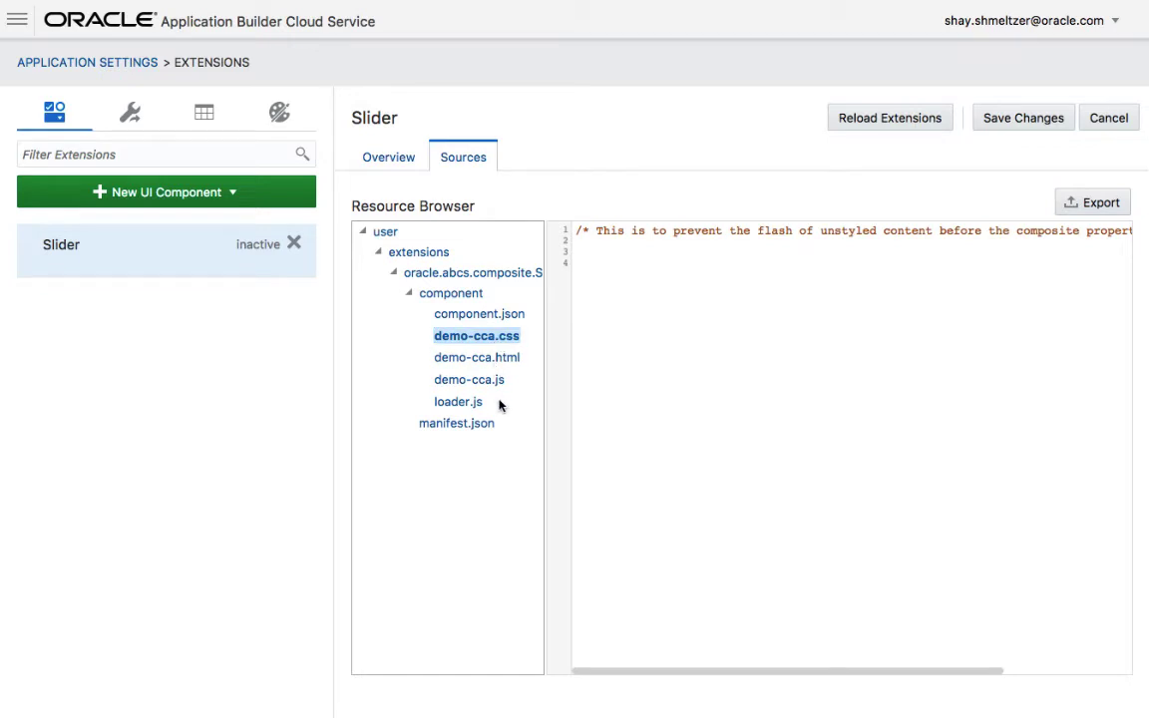
mouse_move(469, 380)
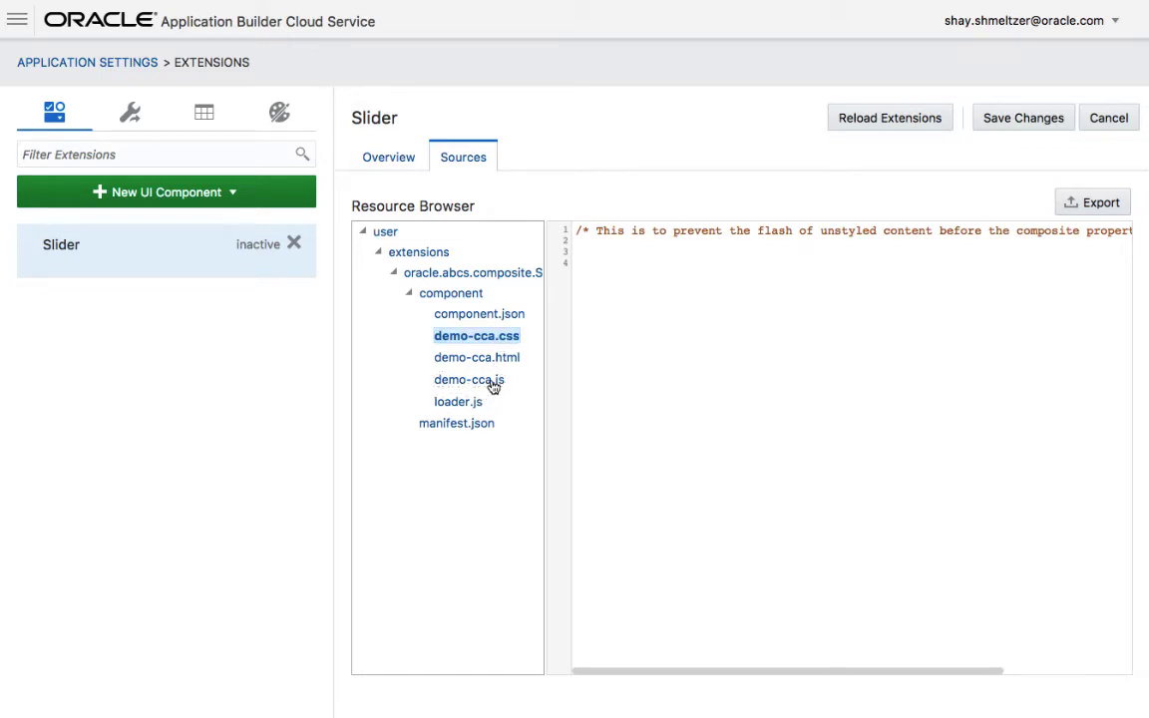
click(469, 379)
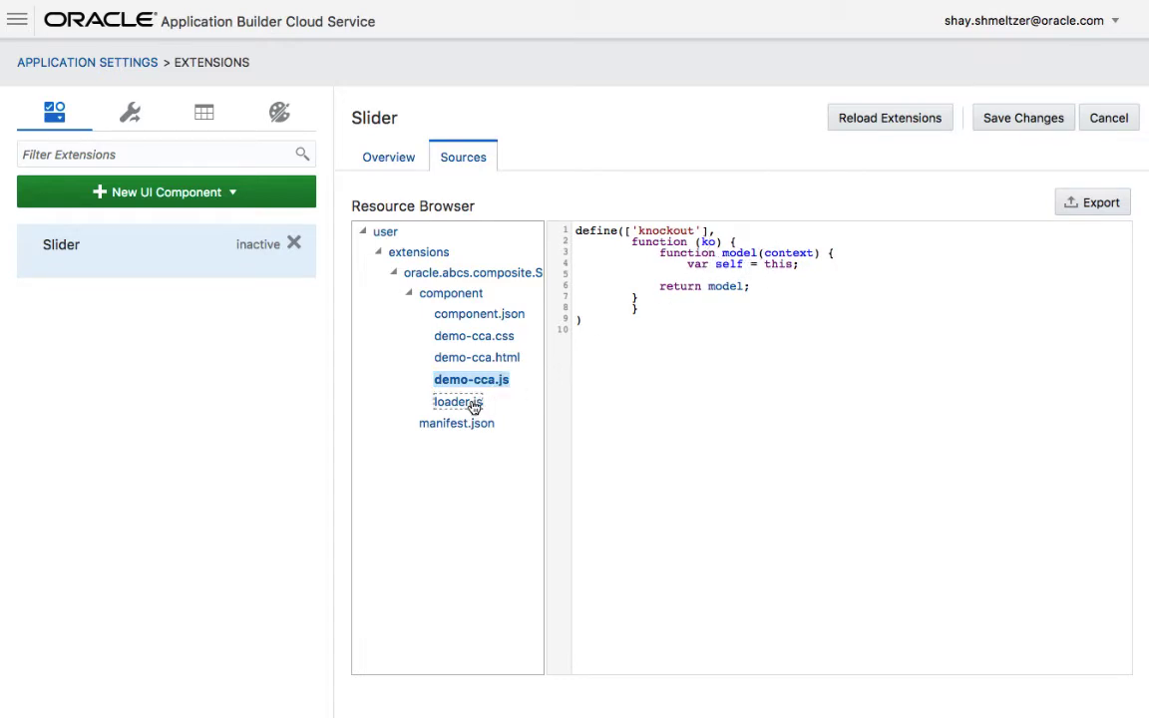
click(458, 402)
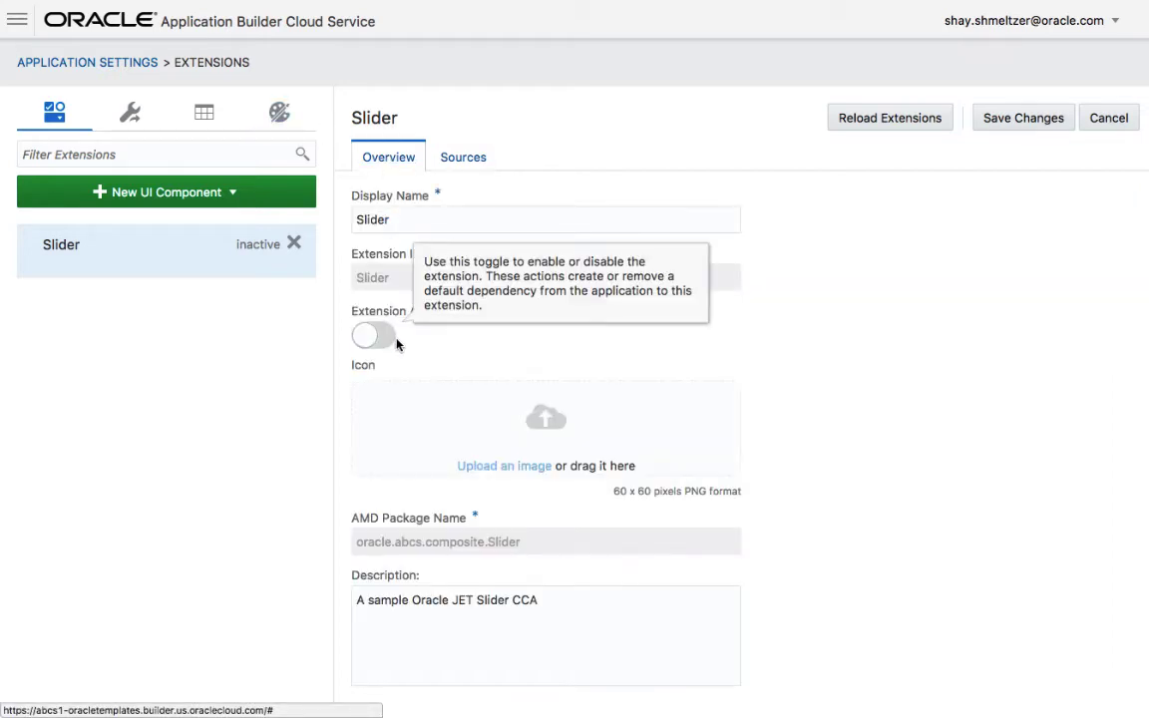
Switch the Slider extension to active and save the changes
click(373, 335)
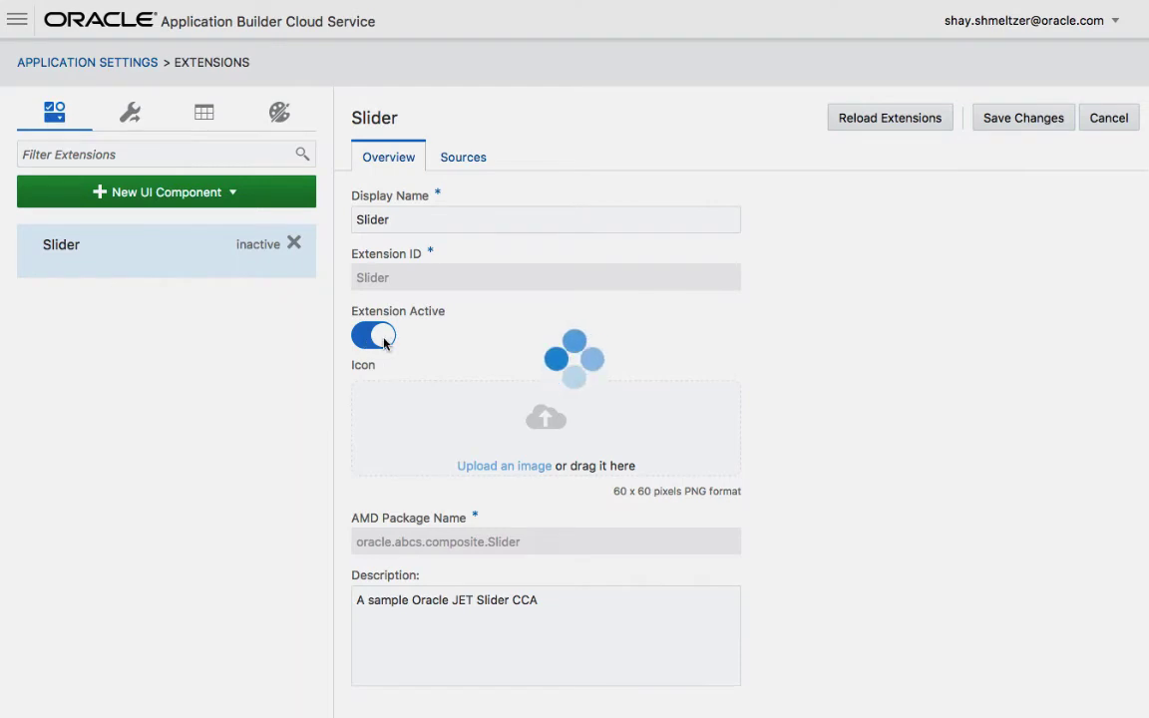
click(374, 334)
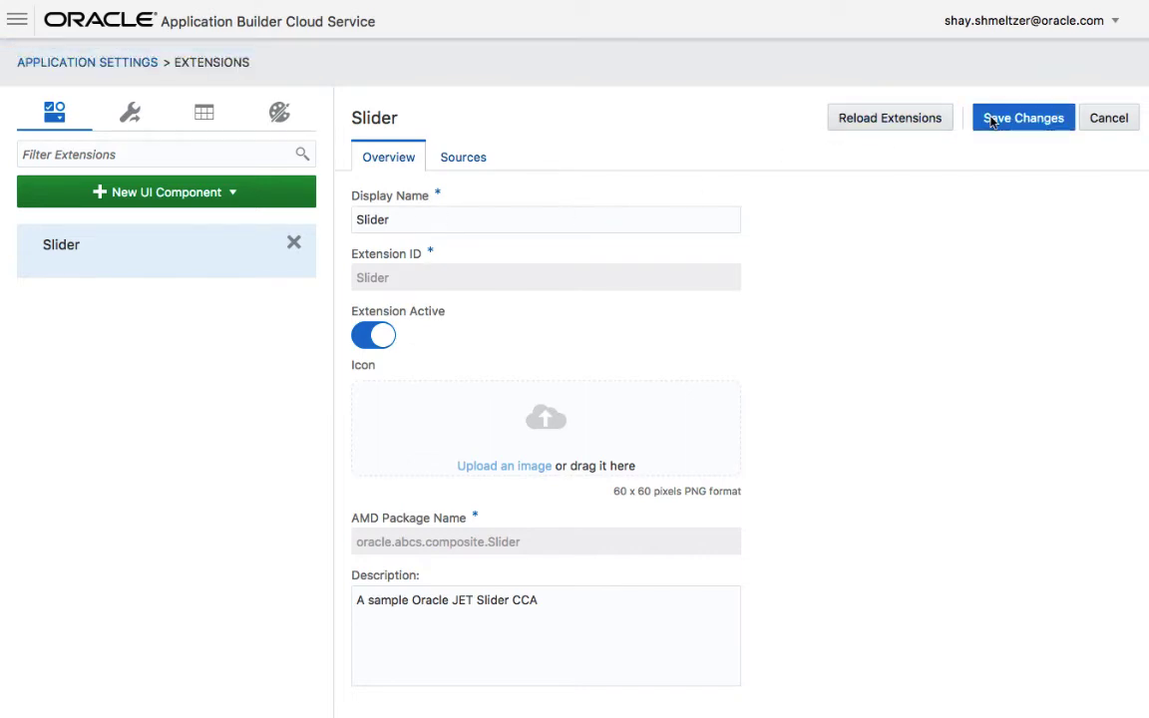
click(1022, 116)
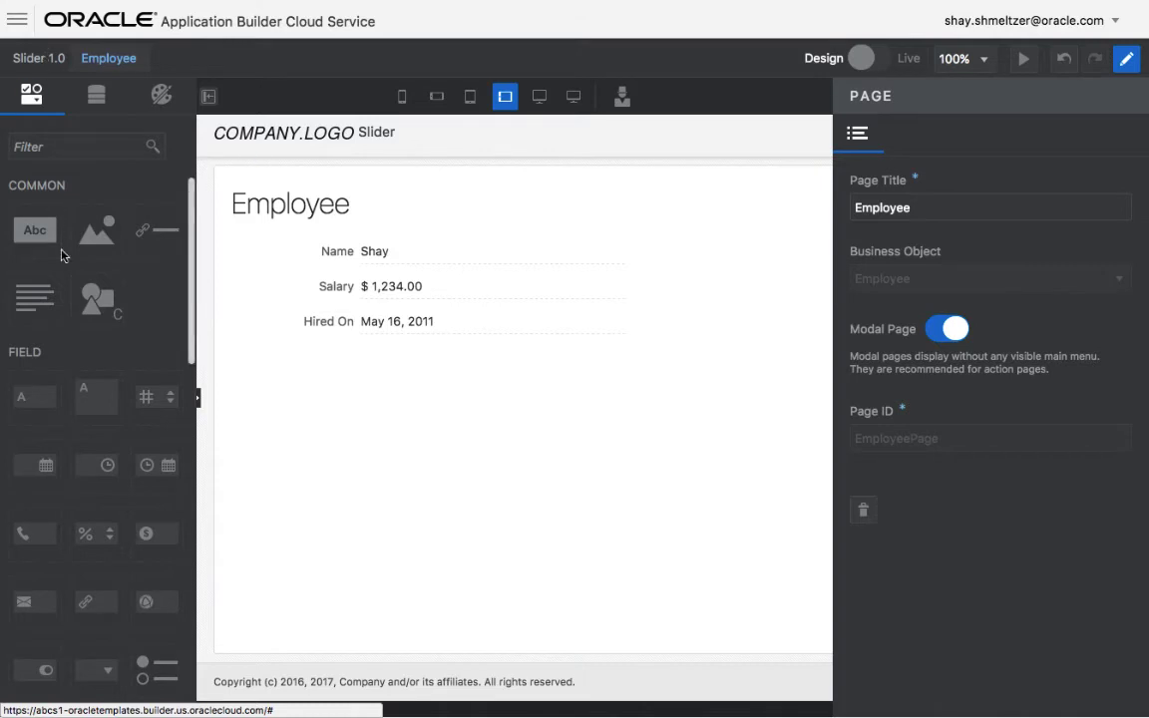
mouse_move(97, 299)
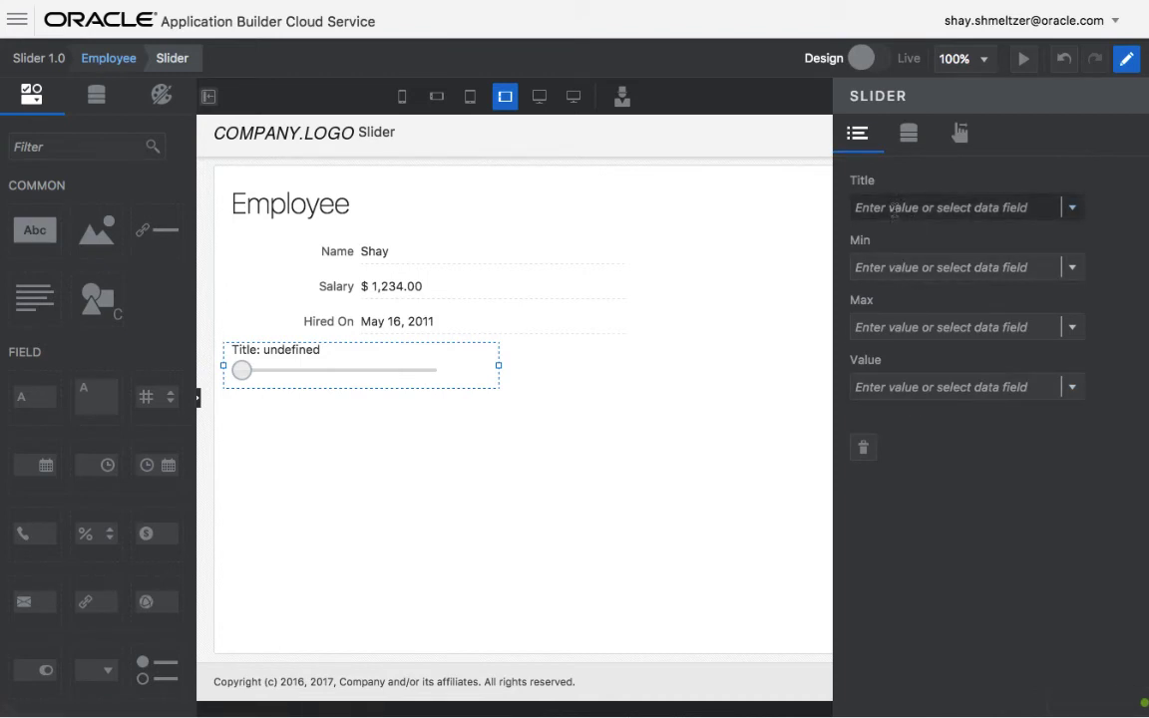
Title the slider 'Salary on range', range it 0 to 7000, bind value to Employee Salary
click(1071, 208)
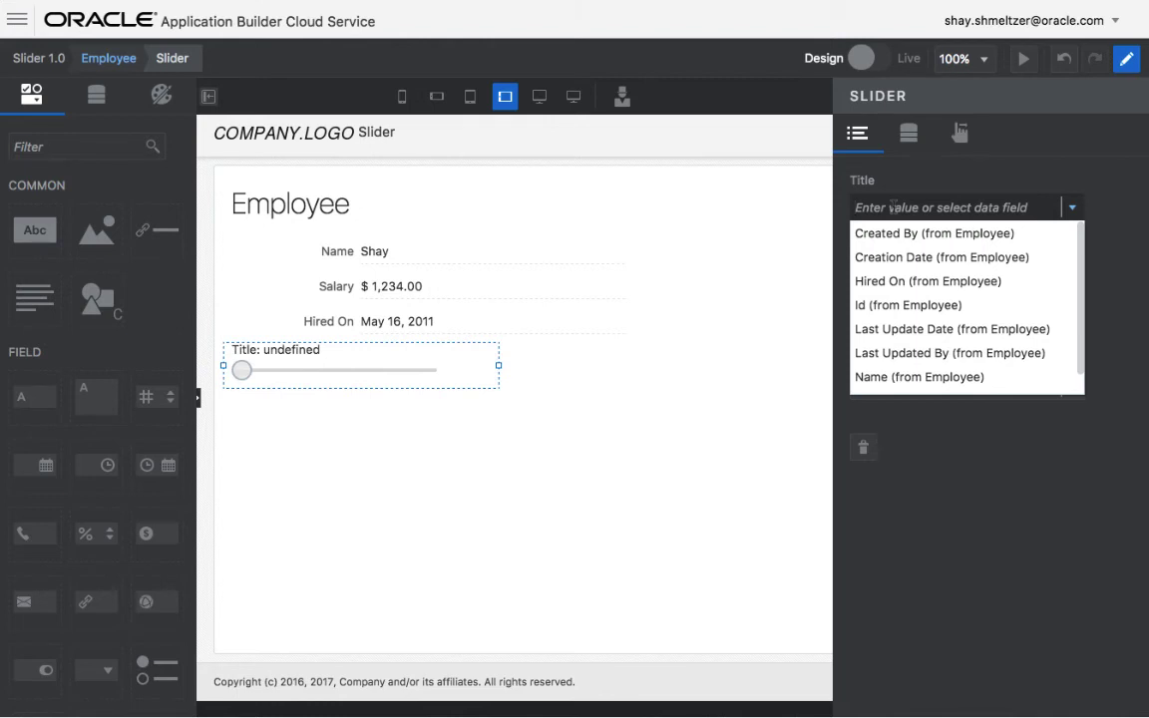
text(Salary on range)
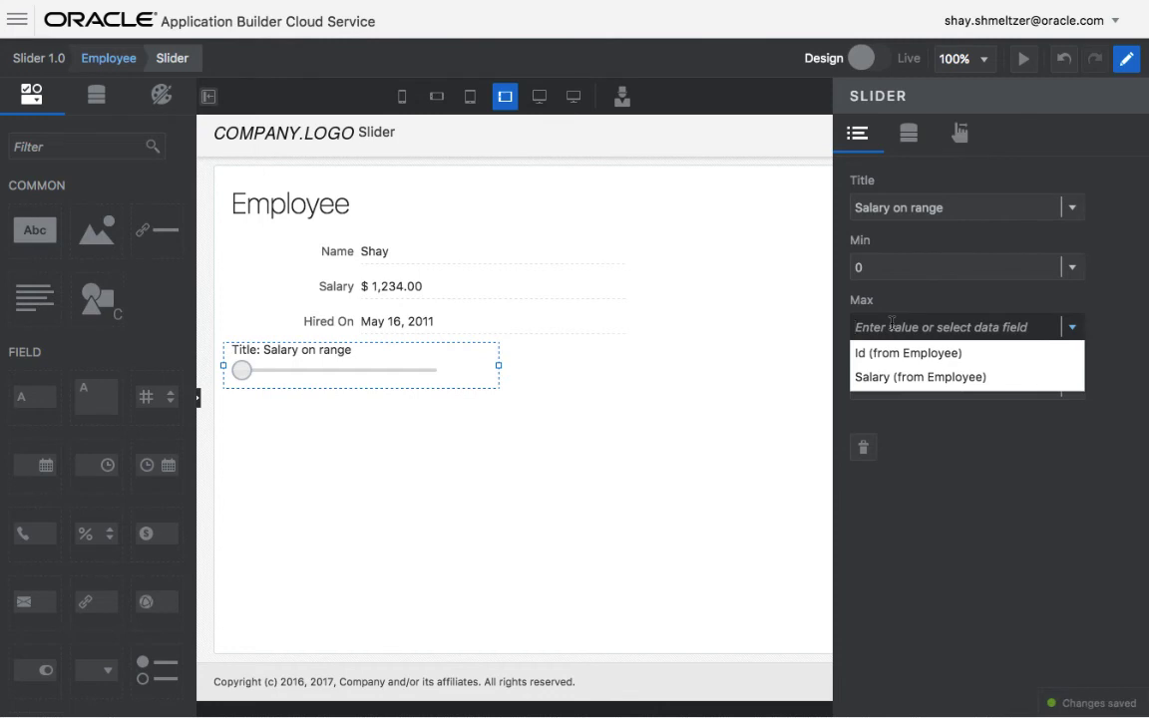
text(7000)
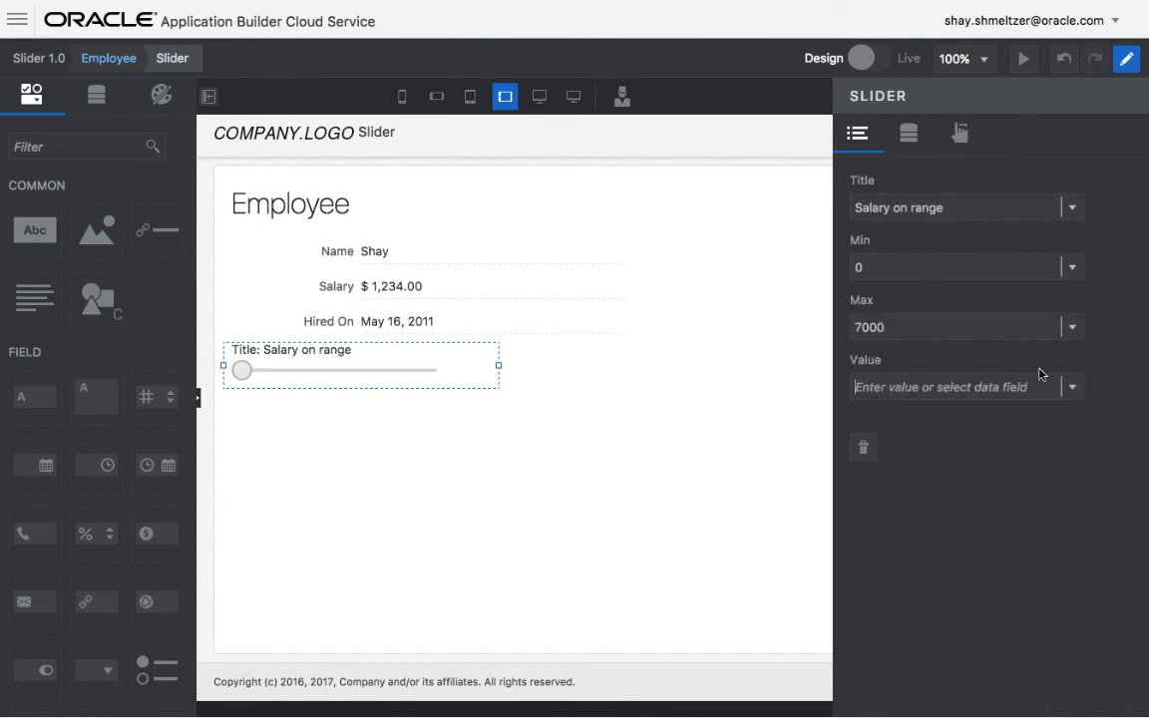
click(1072, 386)
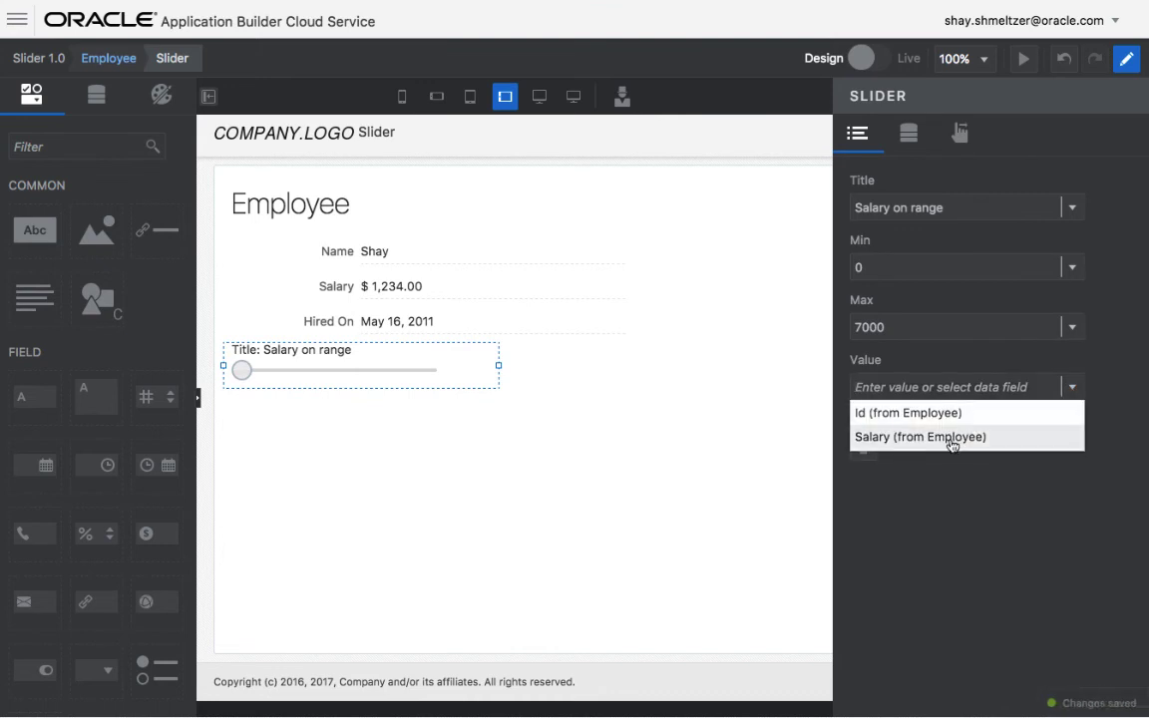
click(919, 437)
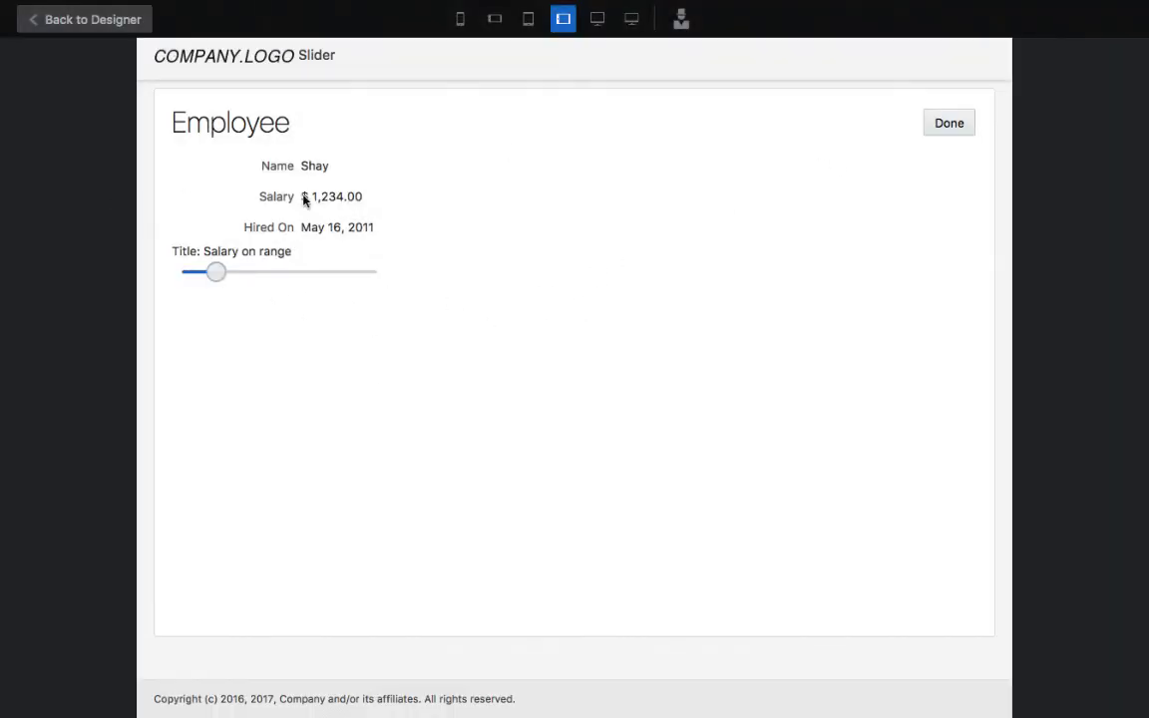
View another employee's record at phone size, then return to the designer
click(946, 122)
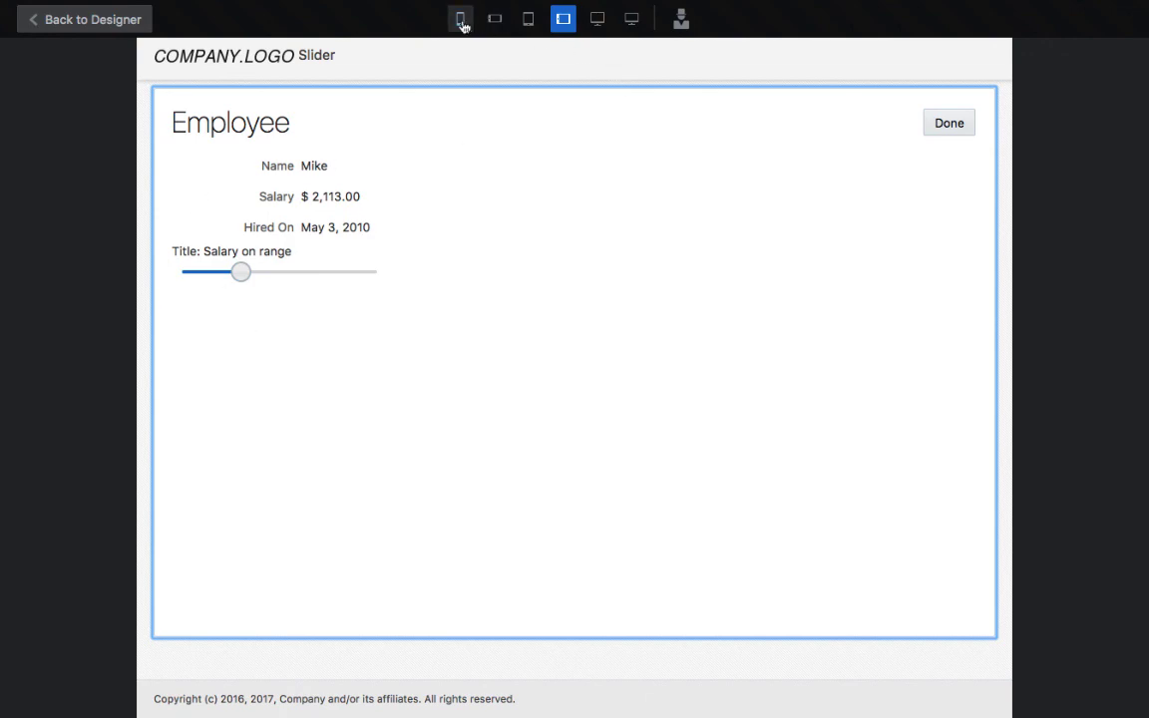
click(460, 18)
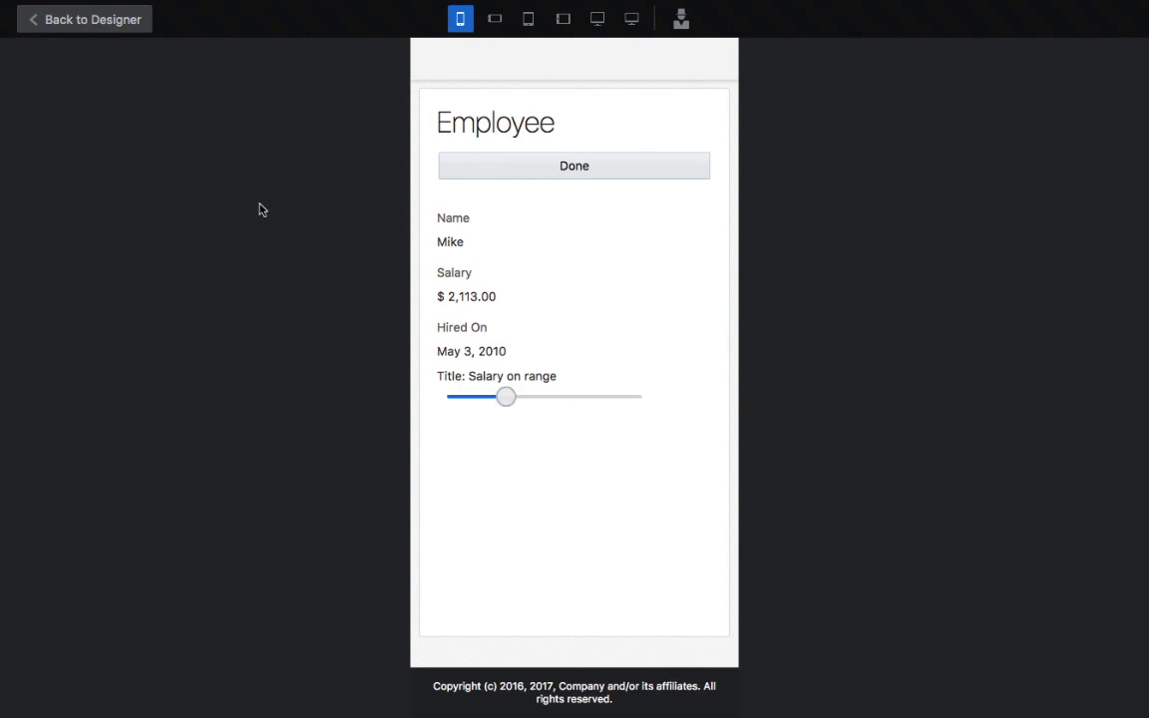
mouse_move(112, 27)
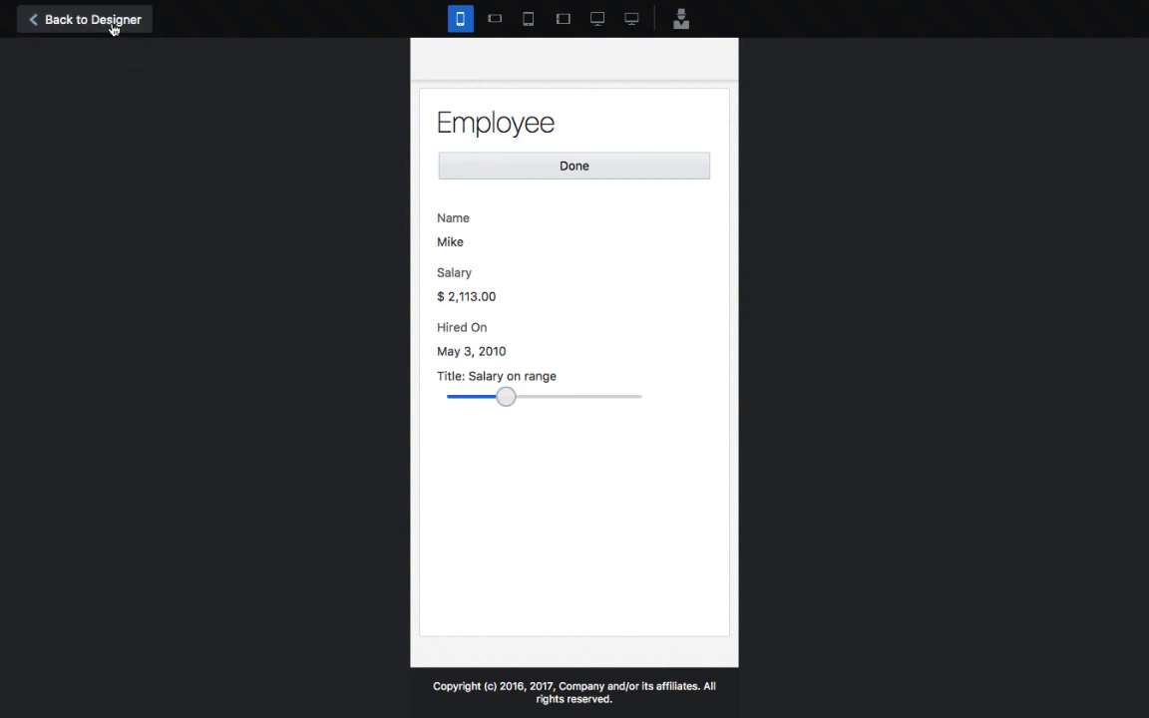
click(84, 19)
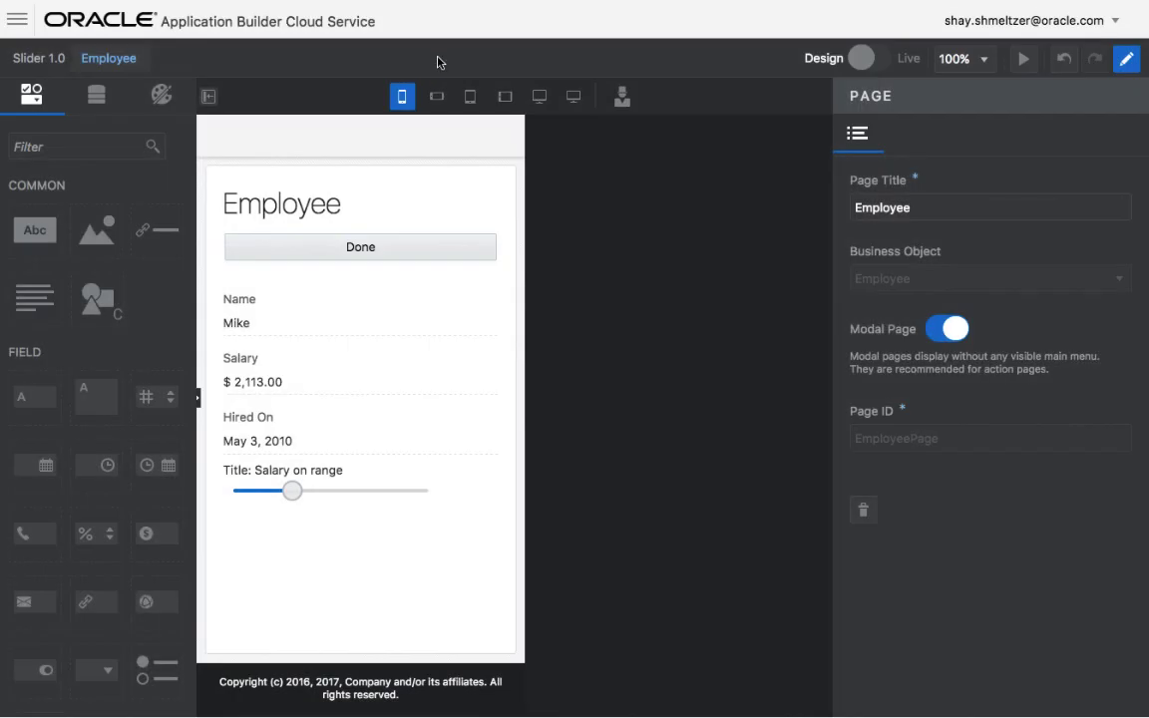